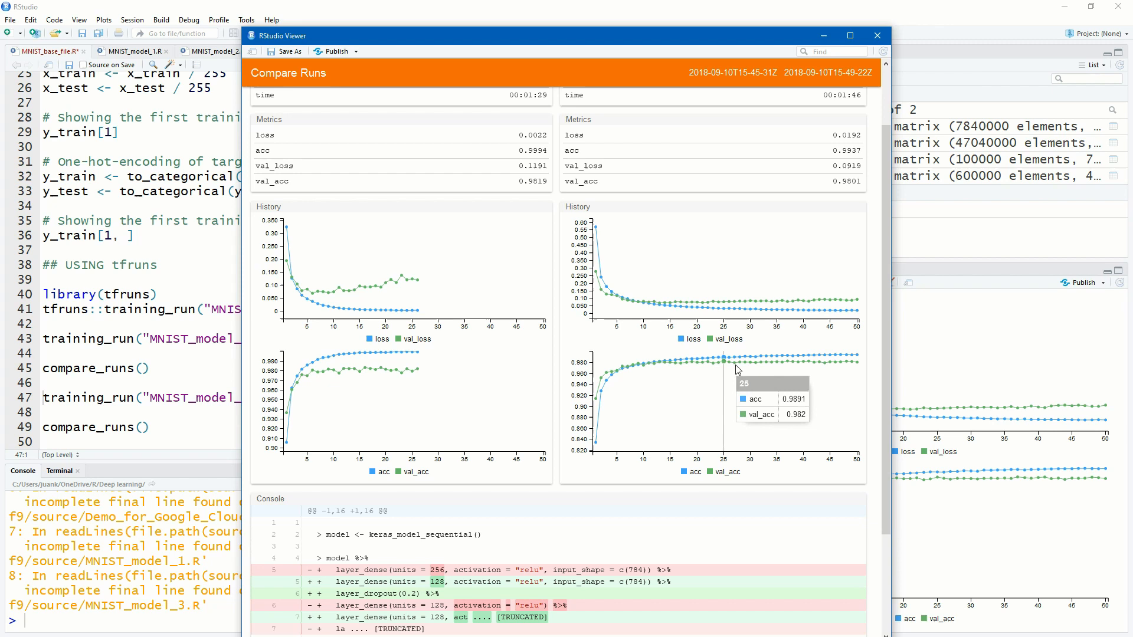
pyautogui.moveTo(413, 358)
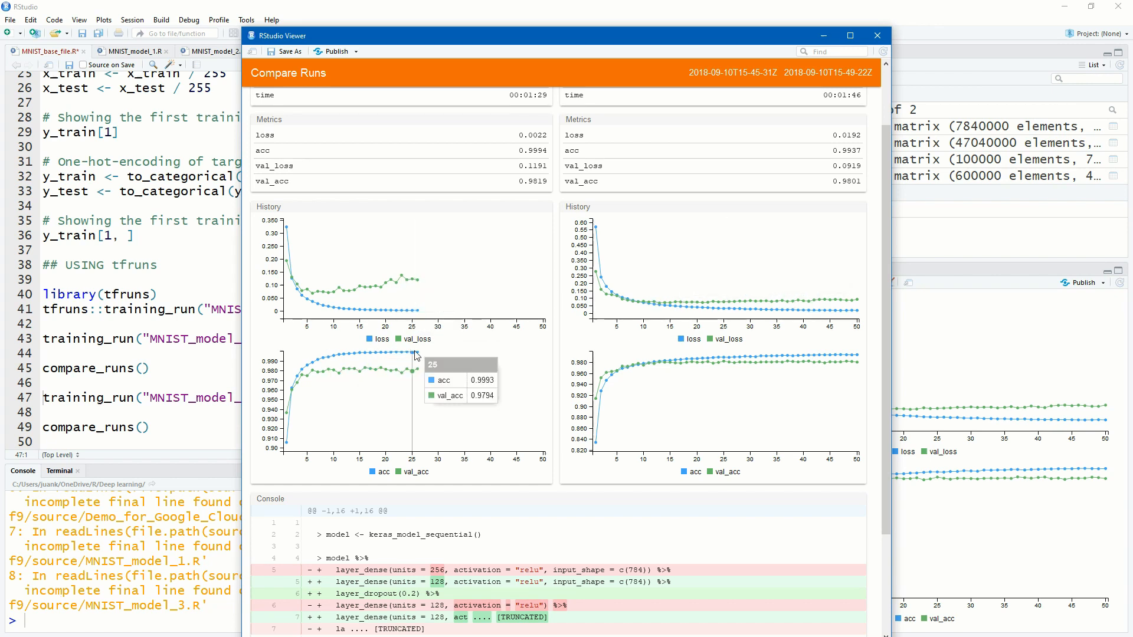